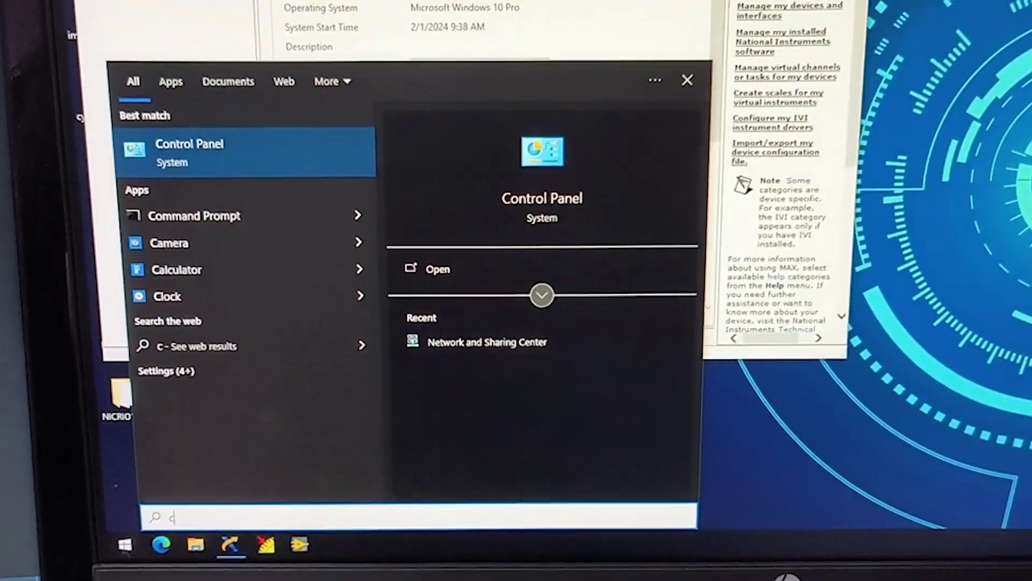
# - Show the Network and Sharing Center from Control Panel and inspect the Ethernet 2 connection
pyautogui.click(438, 269)
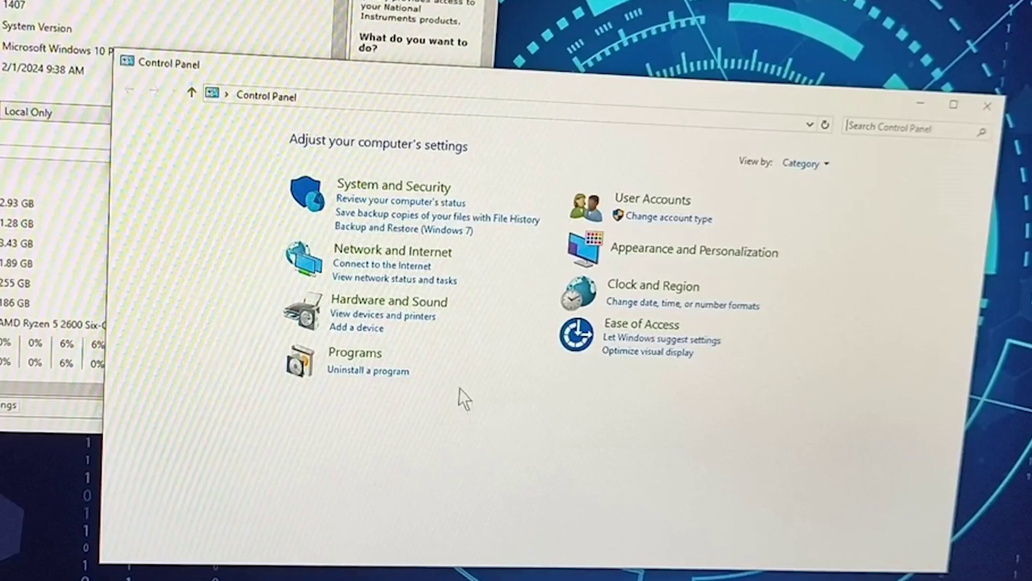
pyautogui.click(394, 251)
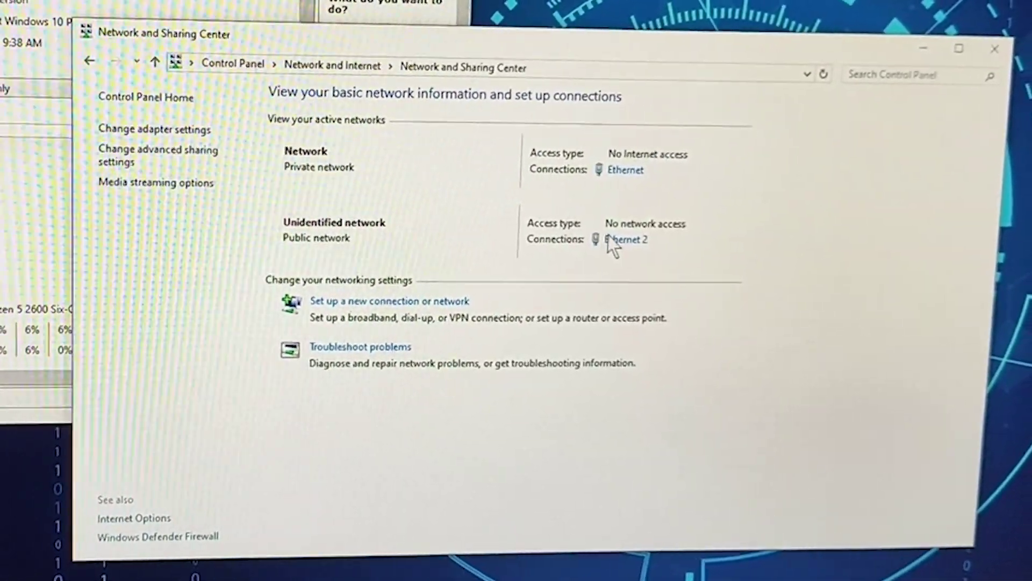
pyautogui.click(627, 240)
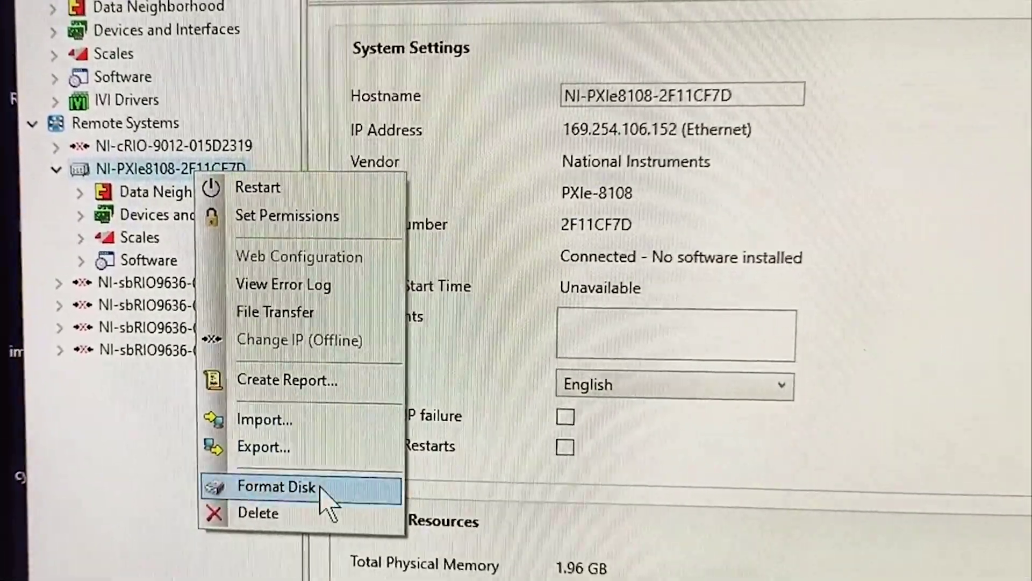
# - Format the disk of the NI-PXIe8108-2F11CF7D target from its Remote Systems context menu
pyautogui.click(277, 486)
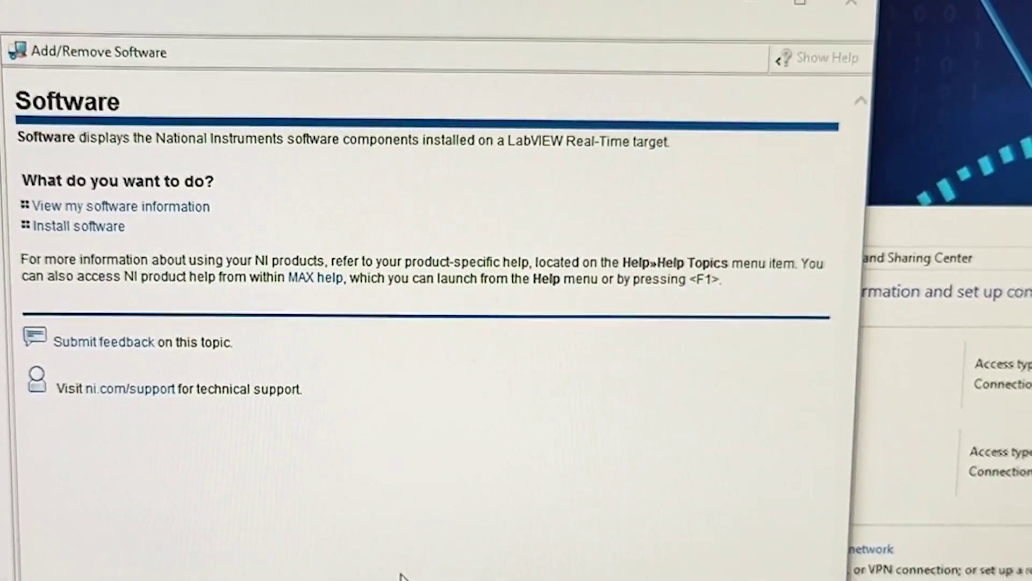
# - Launch Install Software for the PXIe-8108 target, bringing up the LabVIEW Real-Time Software Wizard
pyautogui.click(77, 226)
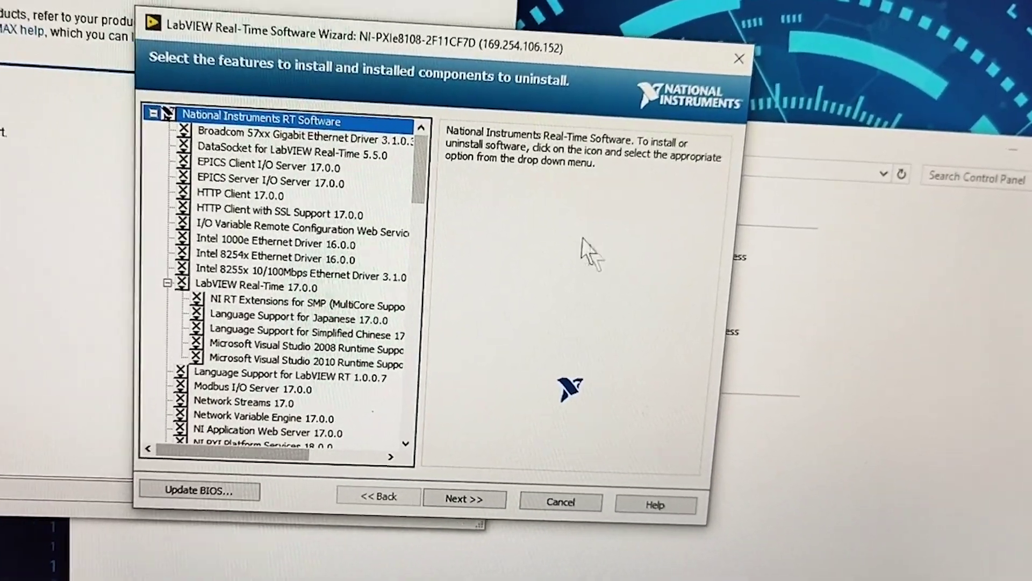